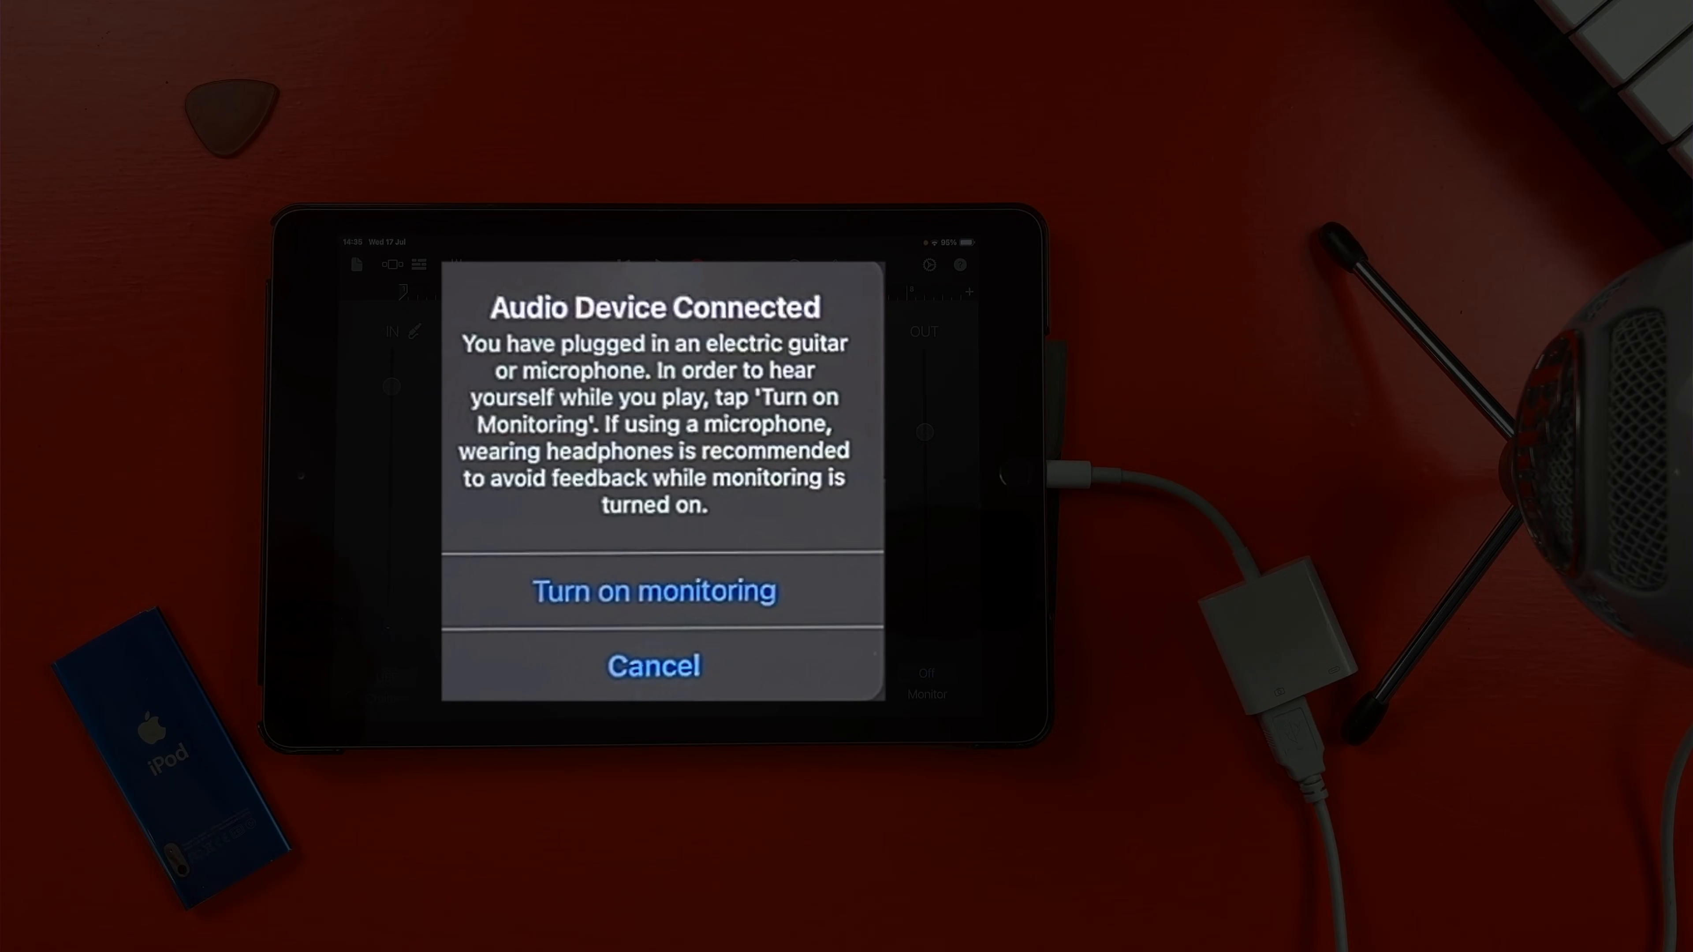
# Dismiss the Cannot Use Accessory power alert for the Samson G-Track Pro with OK
pyautogui.click(652, 665)
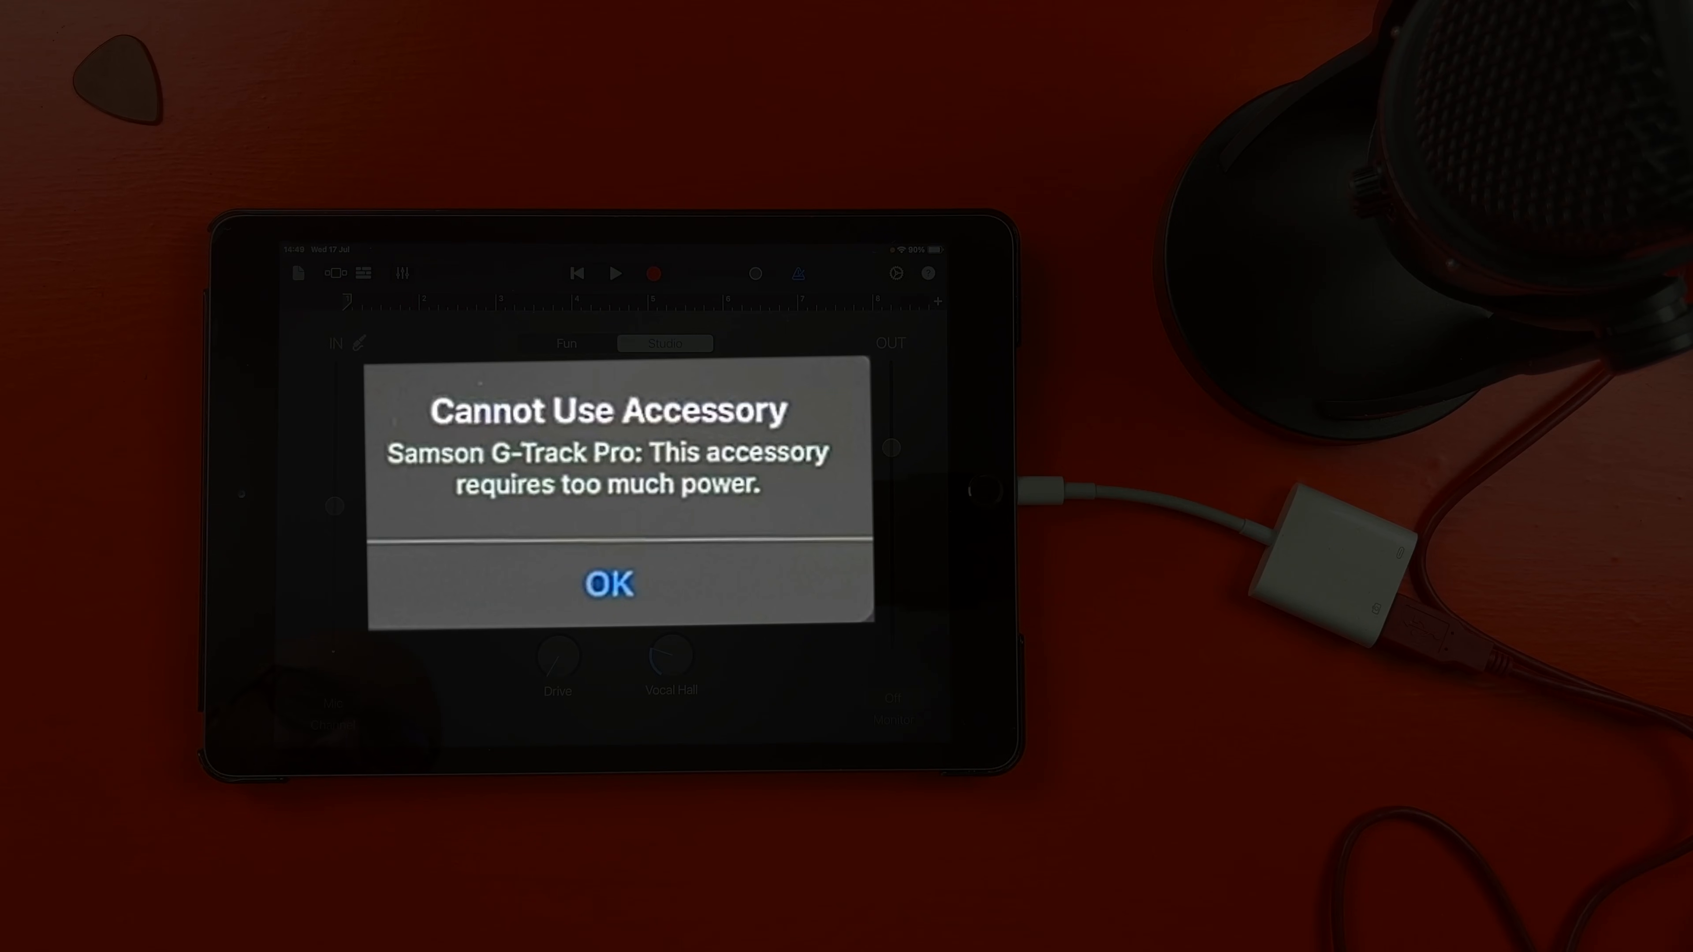
pyautogui.click(608, 583)
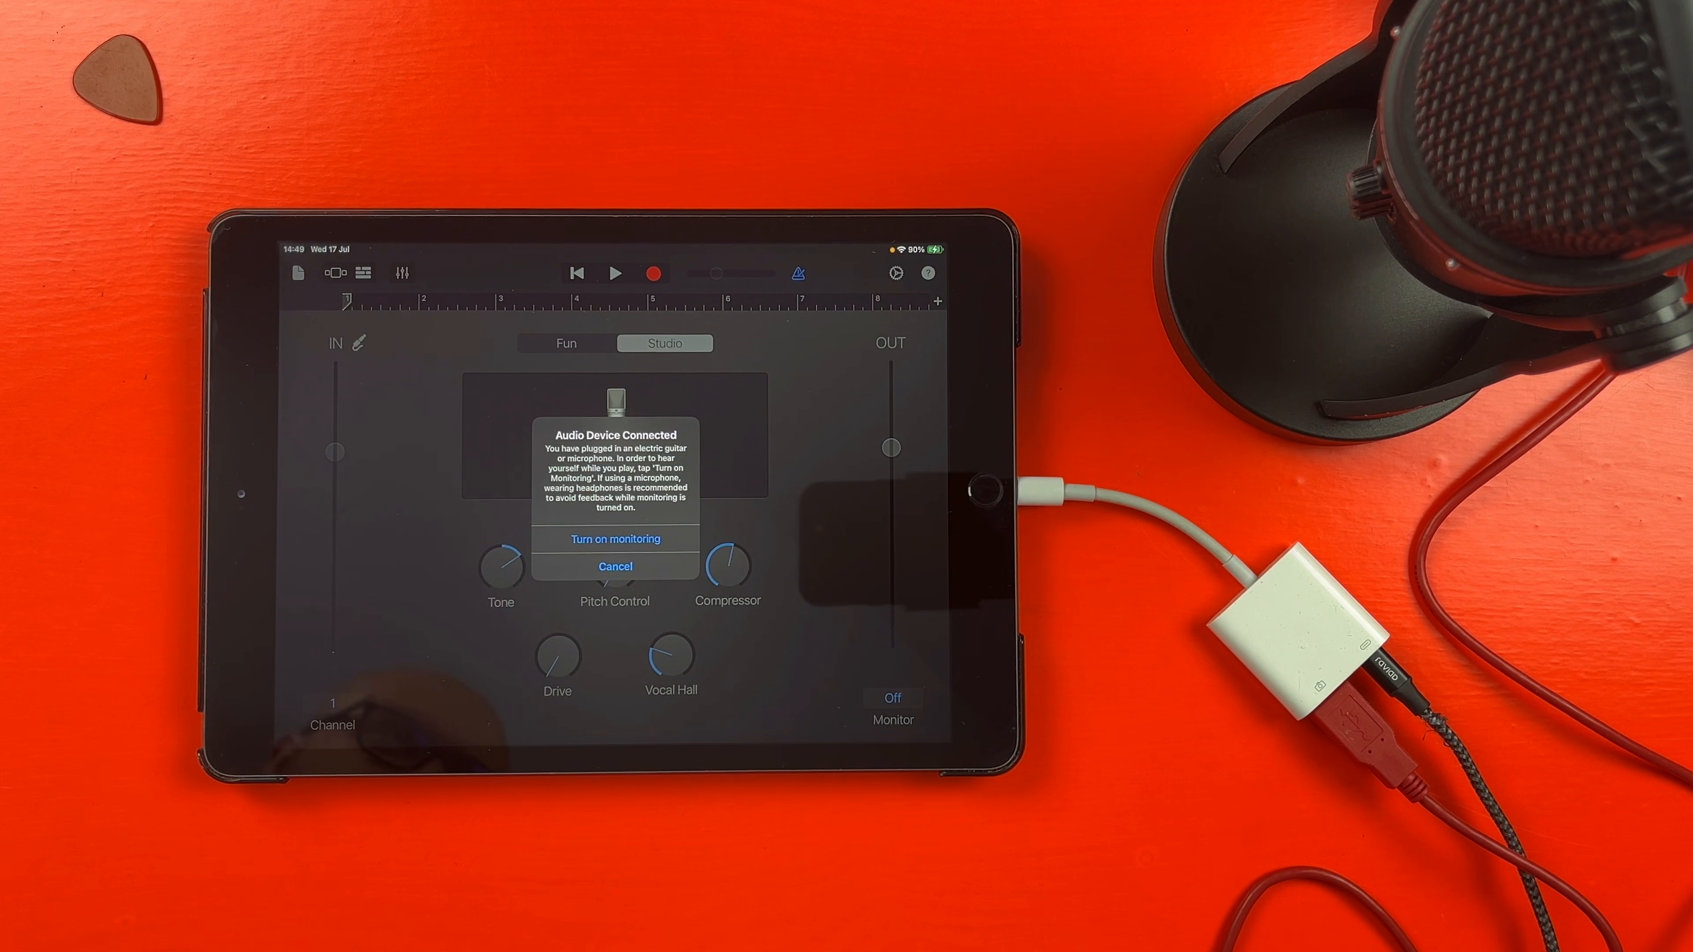